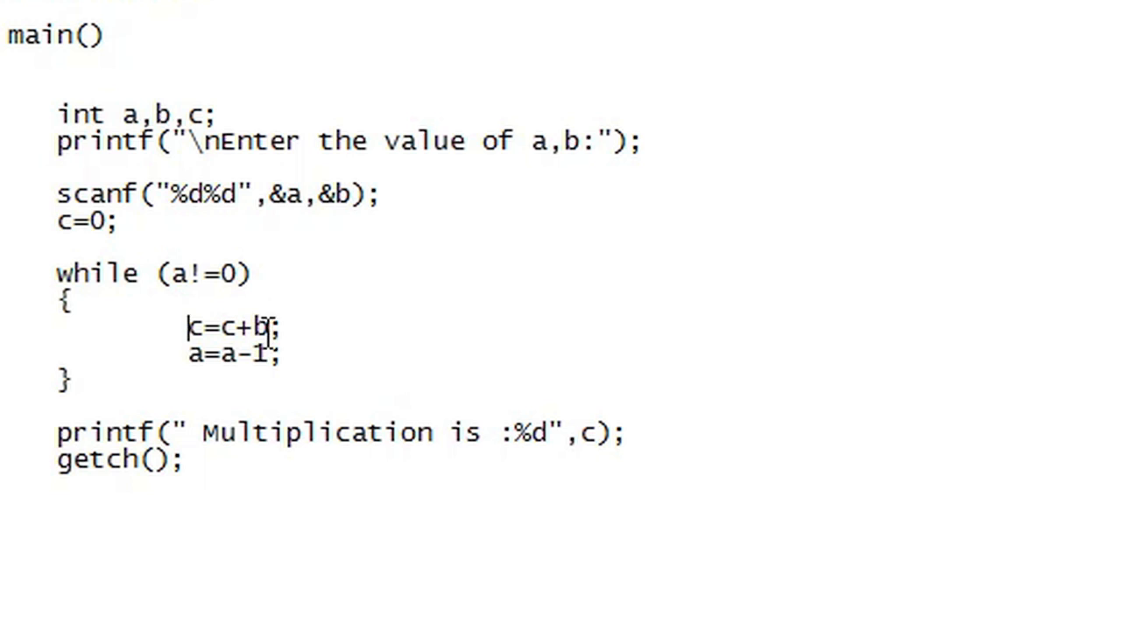
double_click(196, 326)
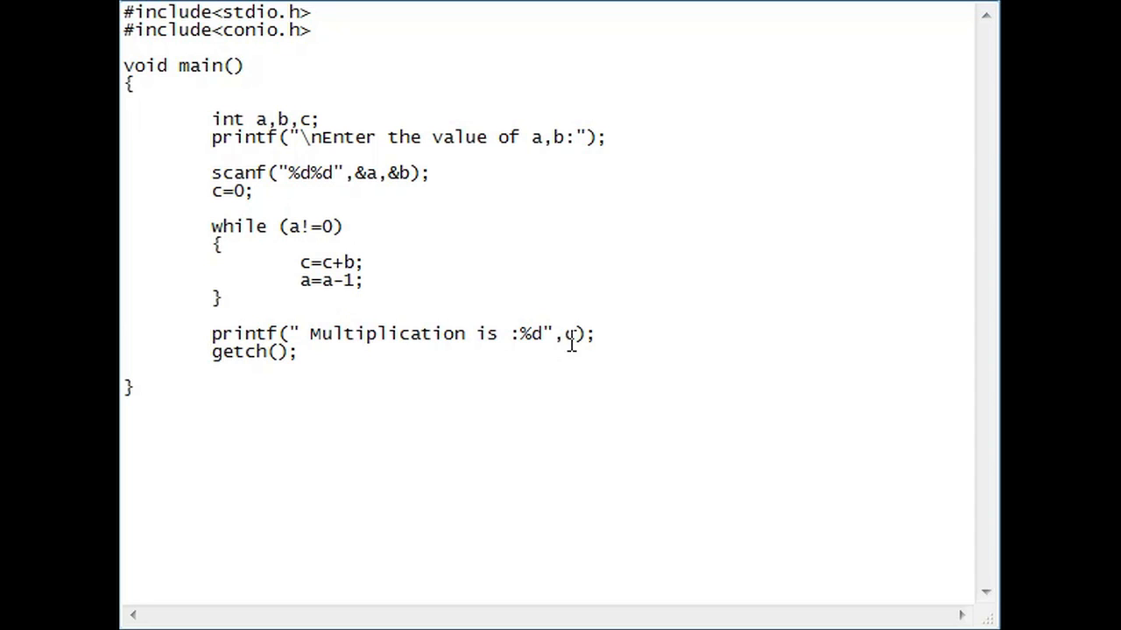
double_click(567, 334)
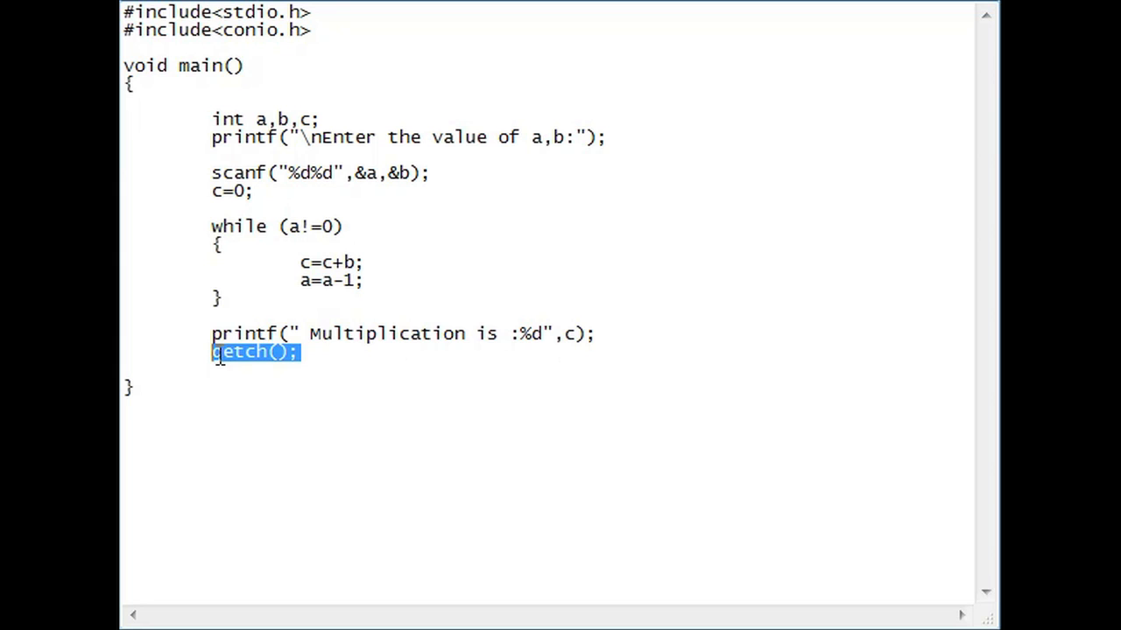
left_click(301, 352)
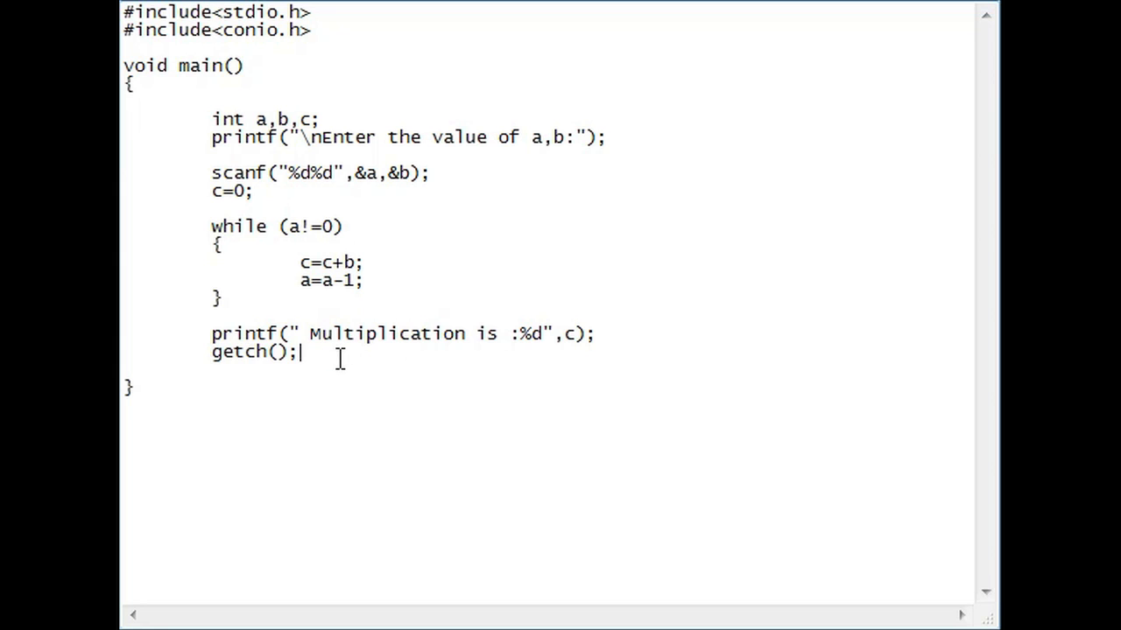